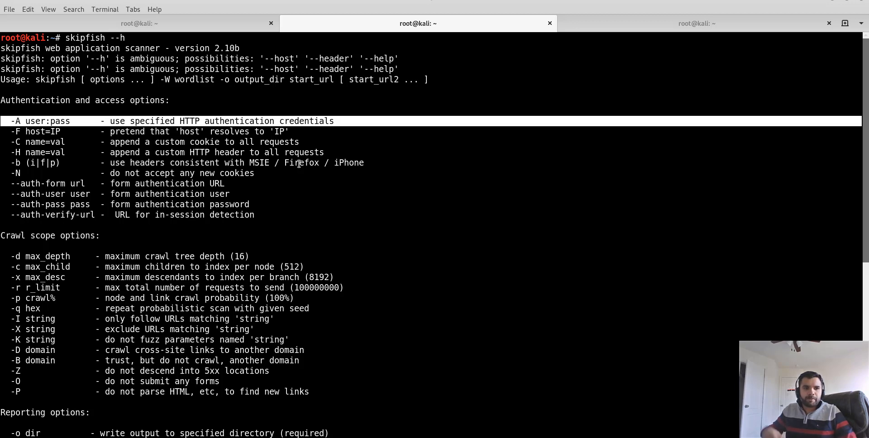
pyautogui.moveTo(87, 215)
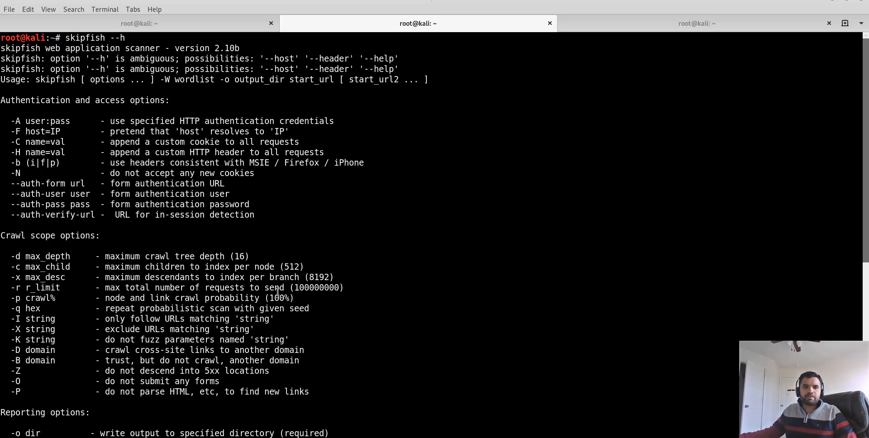
pyautogui.scroll(-3)
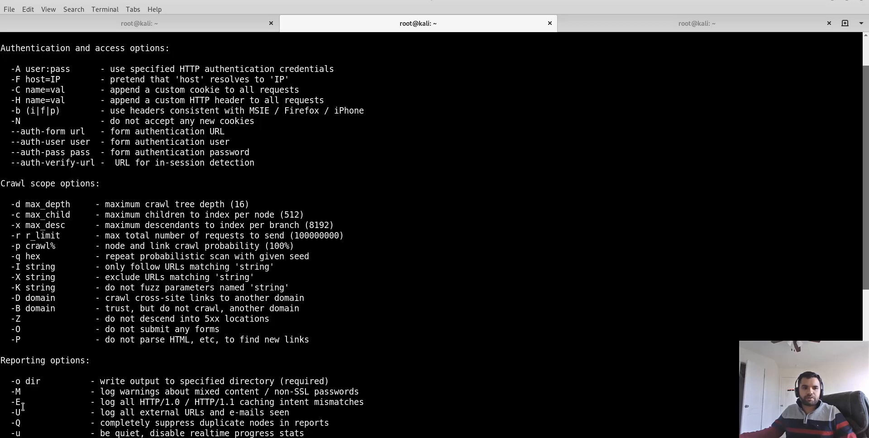
pyautogui.moveTo(200, 412)
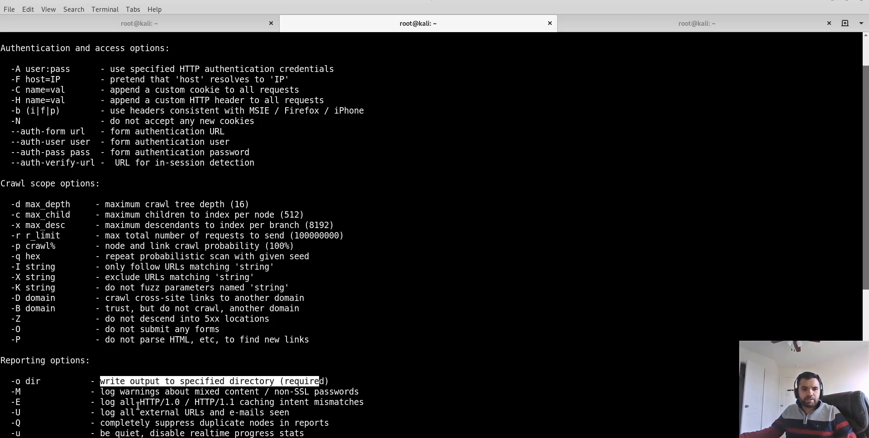
pyautogui.doubleClick(138, 402)
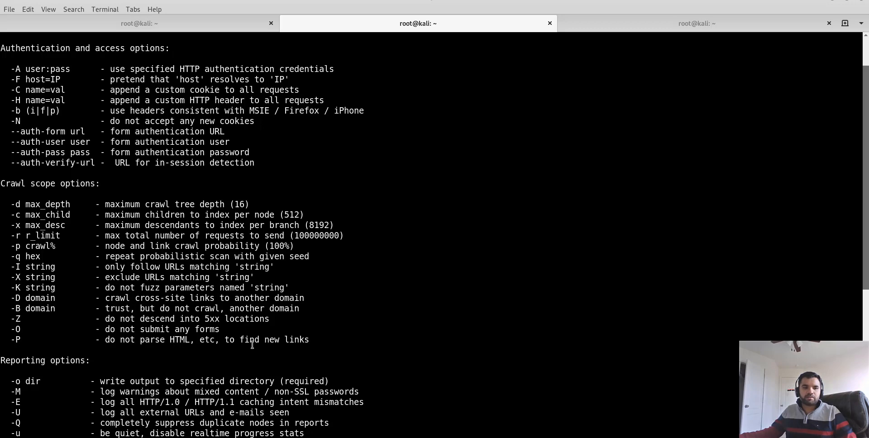
pyautogui.scroll(-3)
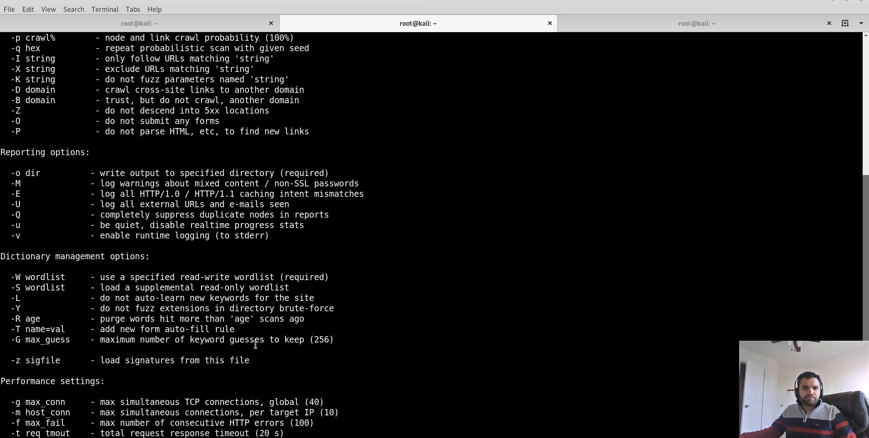
pyautogui.scroll(-3)
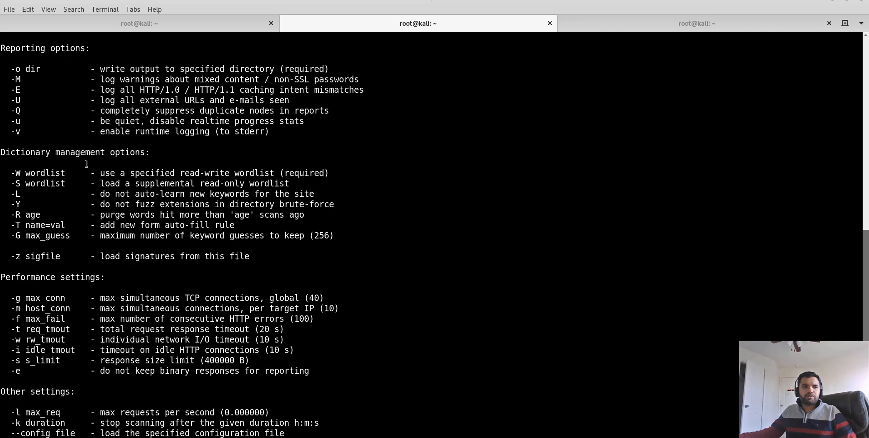
pyautogui.moveTo(15, 176)
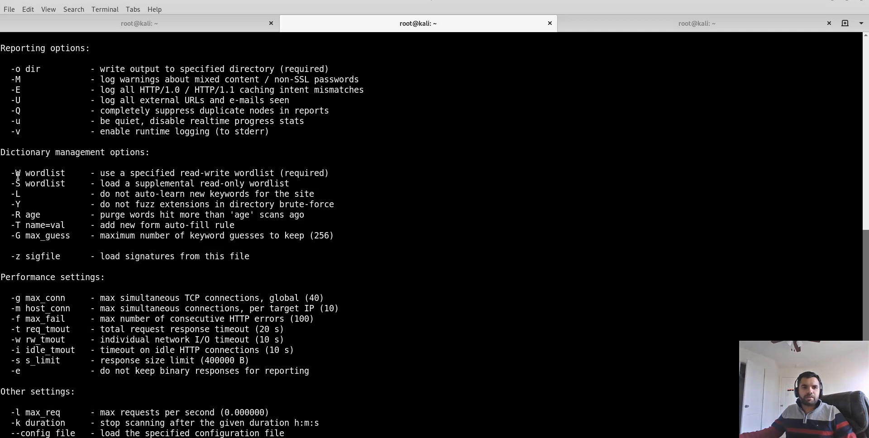
pyautogui.moveTo(134, 174)
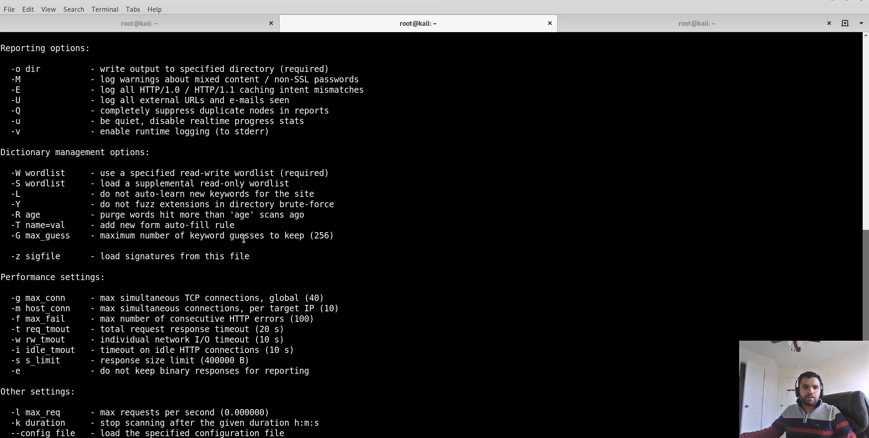
pyautogui.moveTo(158, 246)
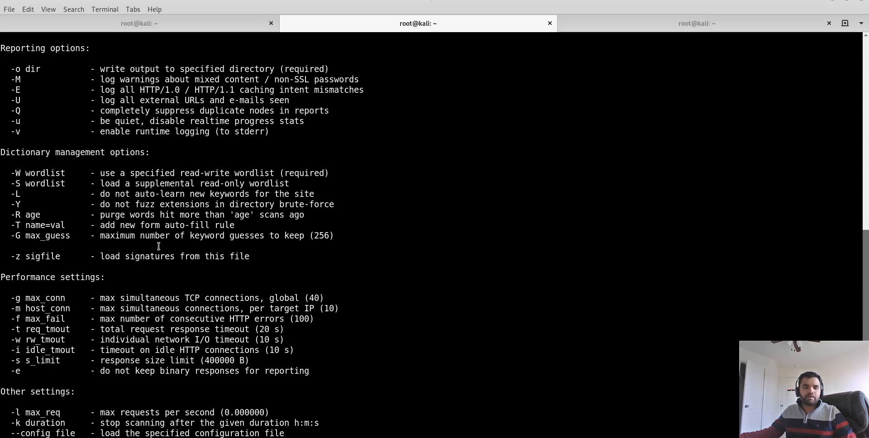
pyautogui.scroll(-3)
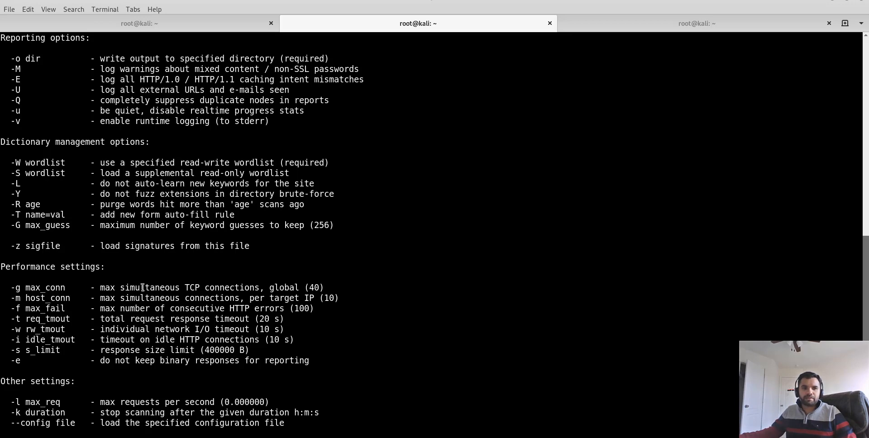
pyautogui.moveTo(141, 288); pyautogui.dragTo(238, 309)
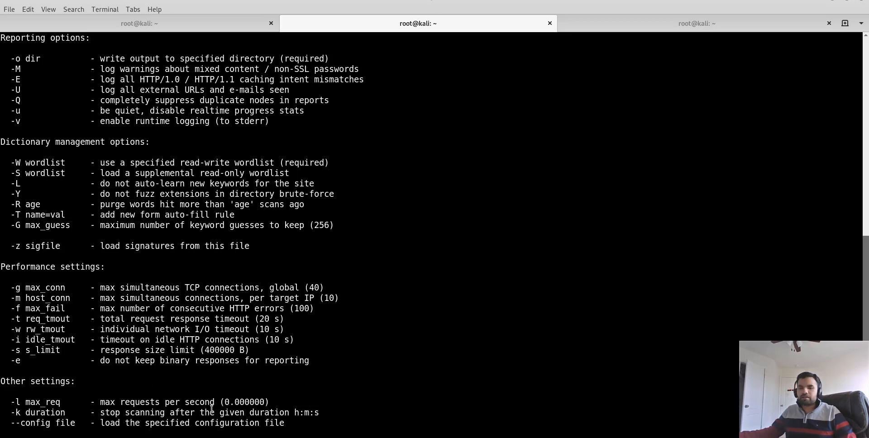
pyautogui.moveTo(275, 372)
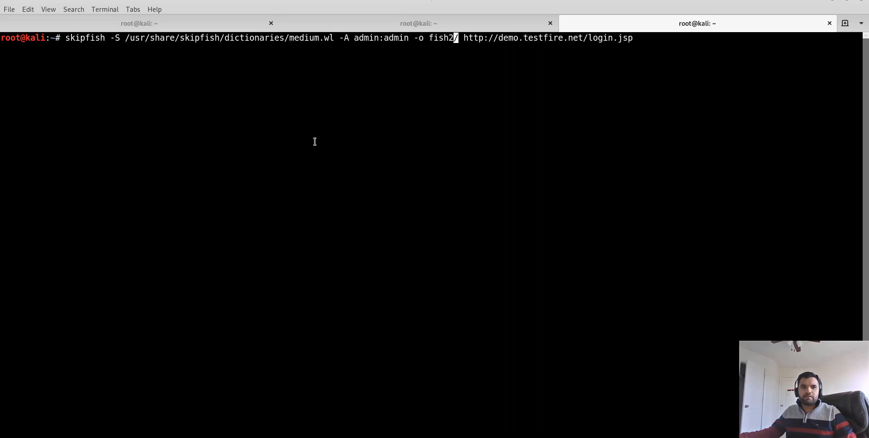
pyautogui.moveTo(315, 143)
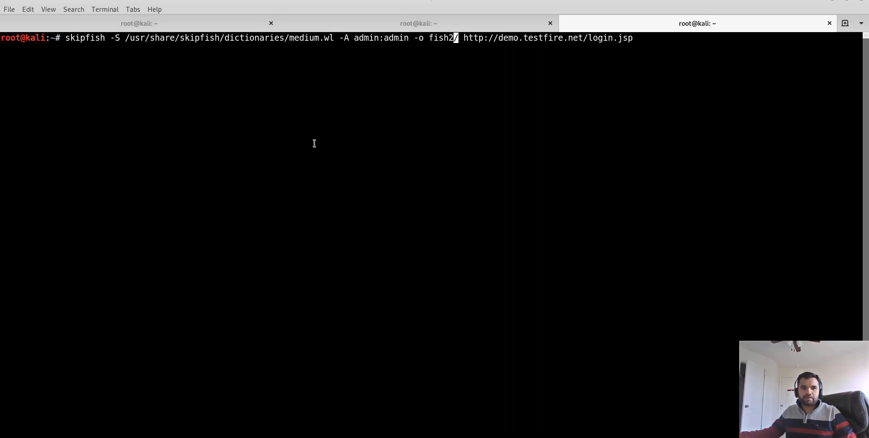
pyautogui.press('Return')
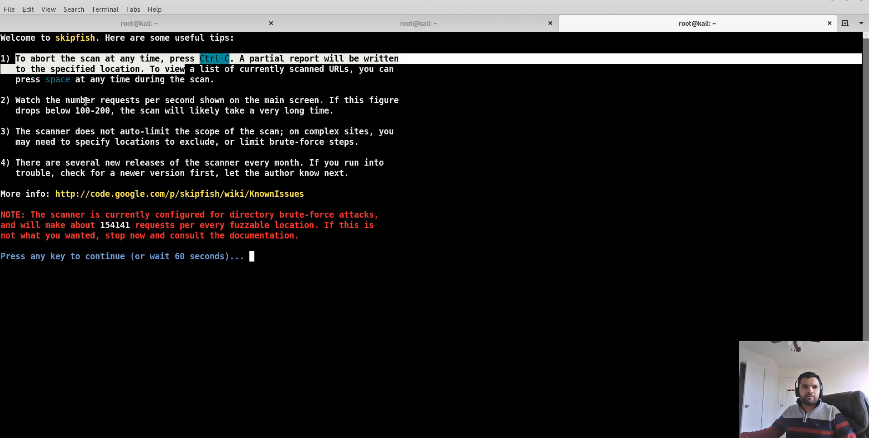
pyautogui.moveTo(25, 101); pyautogui.dragTo(220, 101)
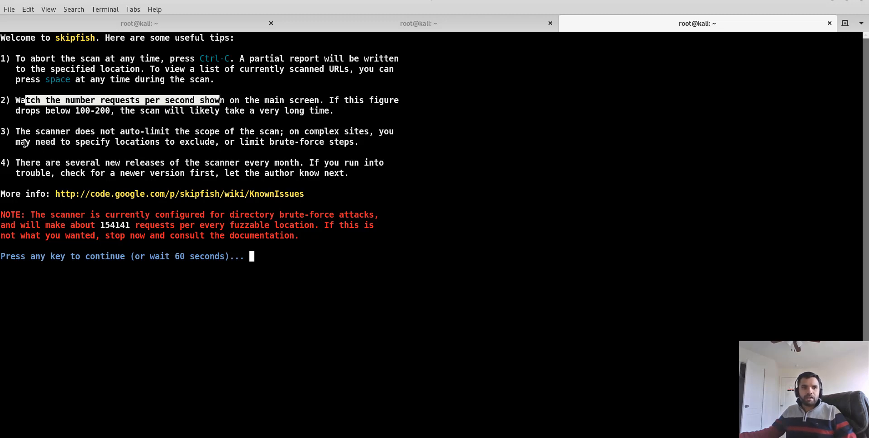
pyautogui.moveTo(32, 132); pyautogui.dragTo(204, 131)
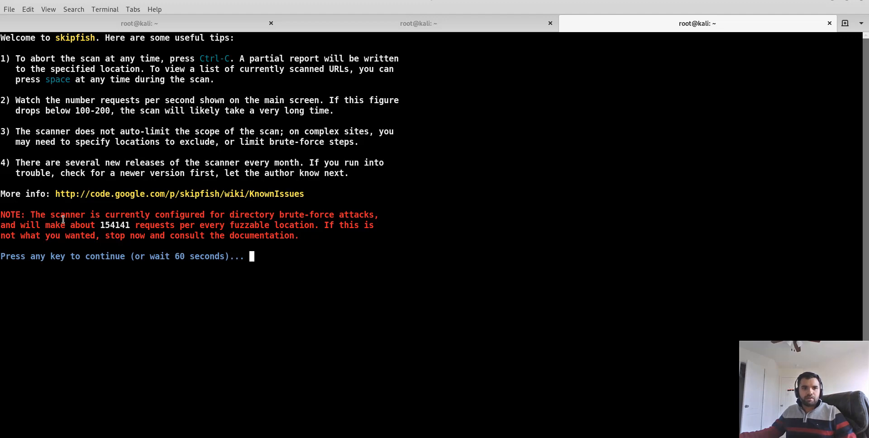
pyautogui.moveTo(30, 215); pyautogui.dragTo(71, 215)
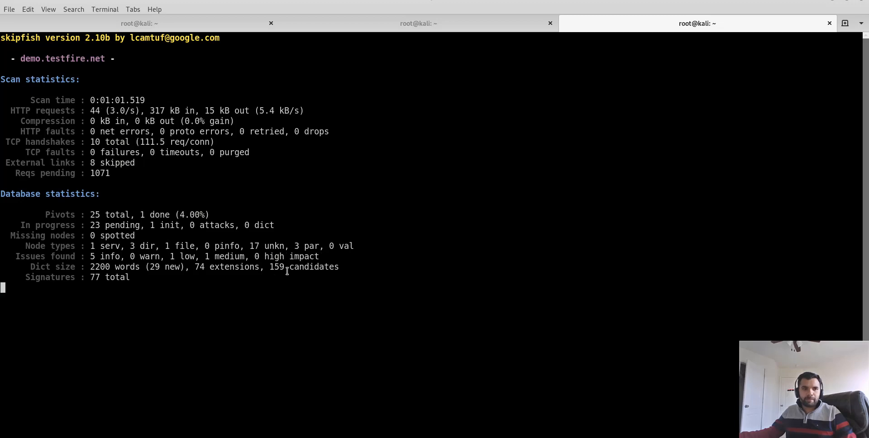
pyautogui.moveTo(224, 86)
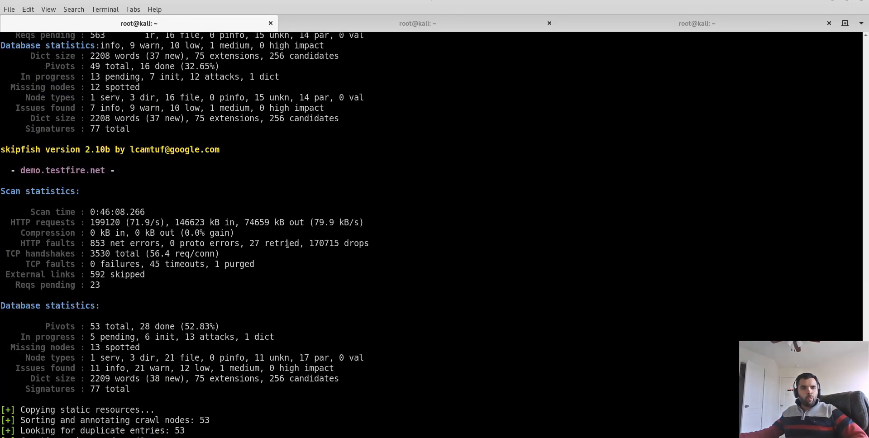
# Scroll the terminal to follow skipfish writing the crawl tree and summary views.
pyautogui.scroll(-3)
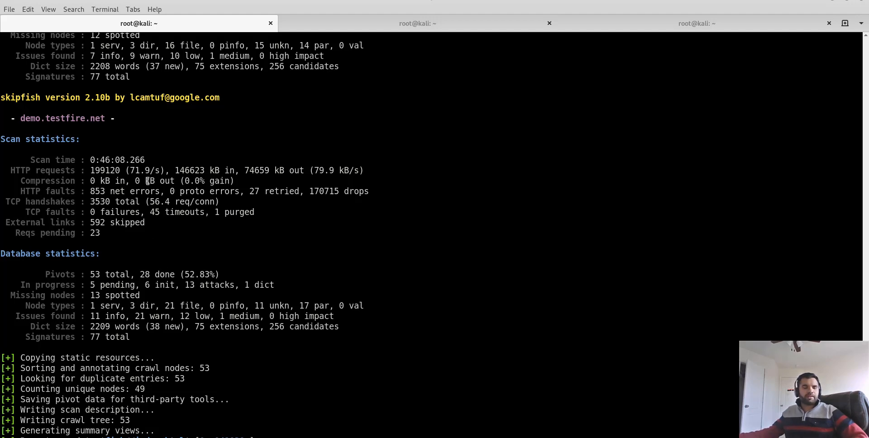
pyautogui.moveTo(354, 152)
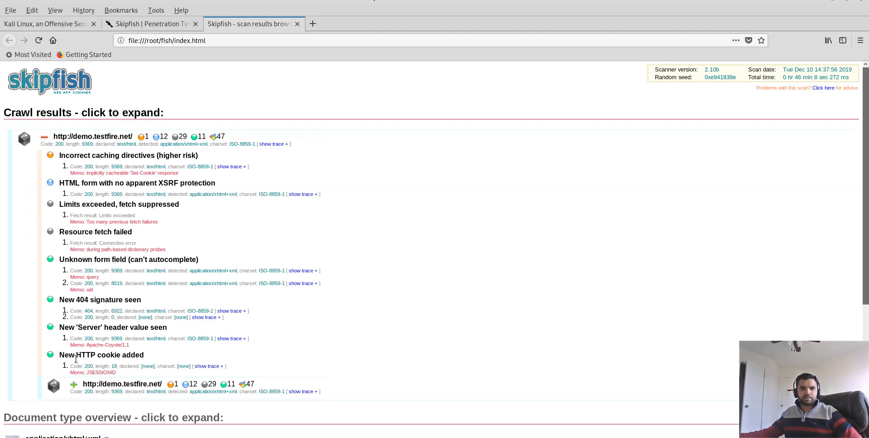
pyautogui.moveTo(98, 248)
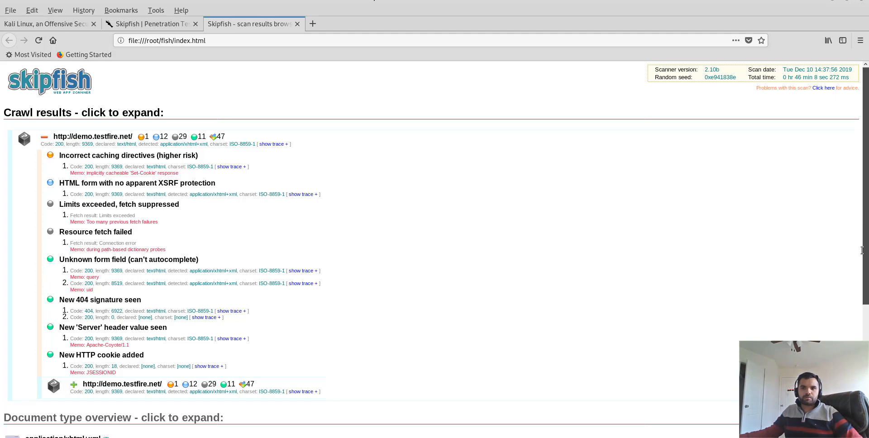
# Scroll to Issue type overview and expand 'HTML form with no apparent XSRF protection'.
pyautogui.scroll(-3)
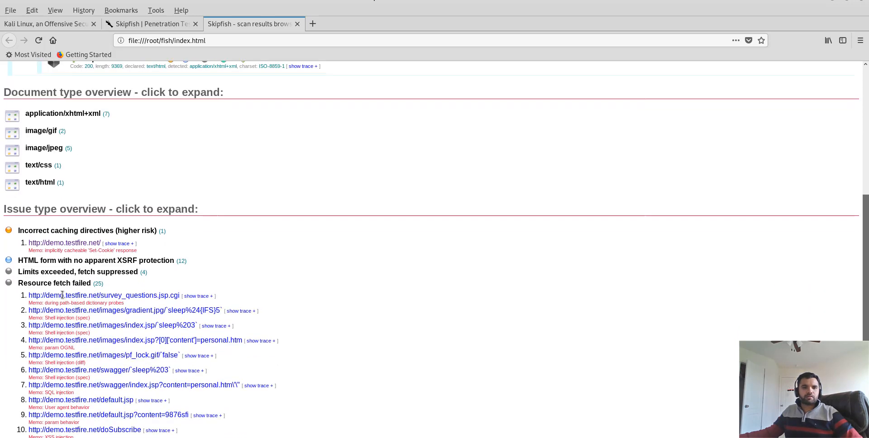
pyautogui.moveTo(100, 309)
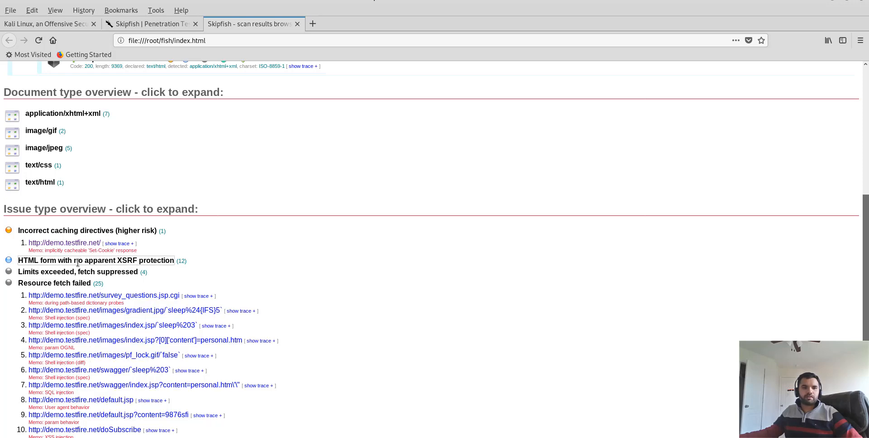
pyautogui.click(96, 260)
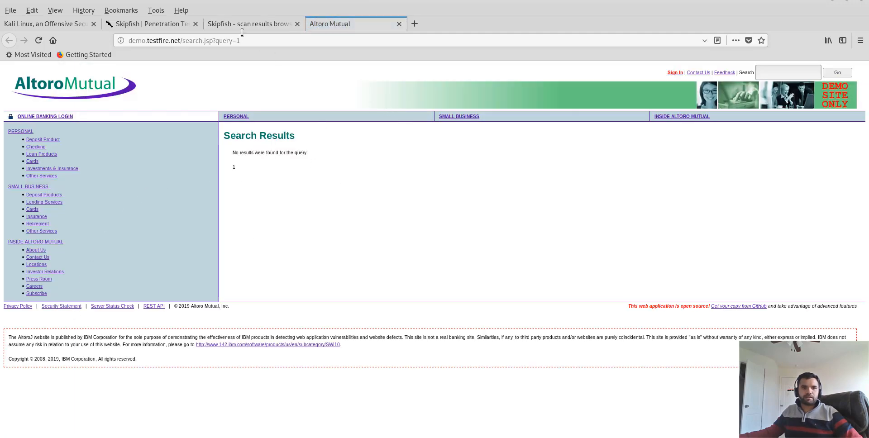
# Switch to the 'Skipfish - scan results browser' tab and scroll through the issue list.
pyautogui.click(249, 23)
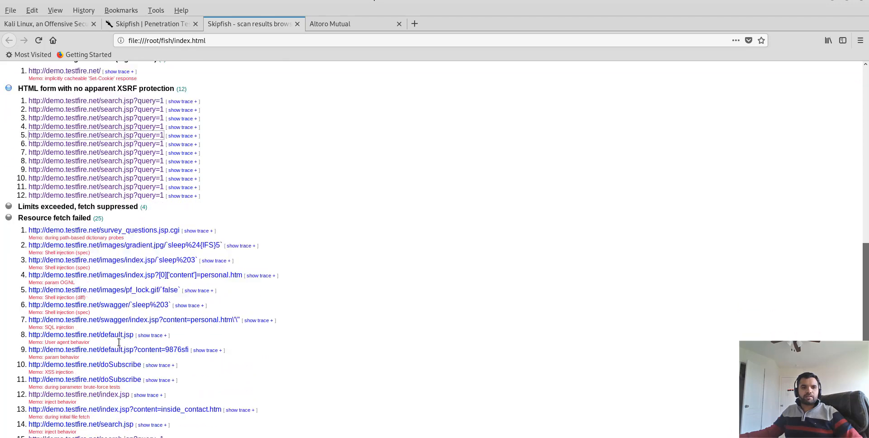
pyautogui.scroll(-3)
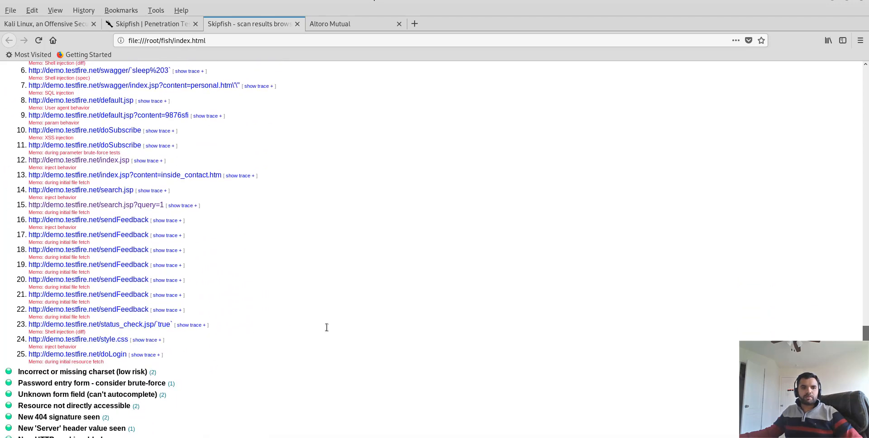
pyautogui.scroll(-3)
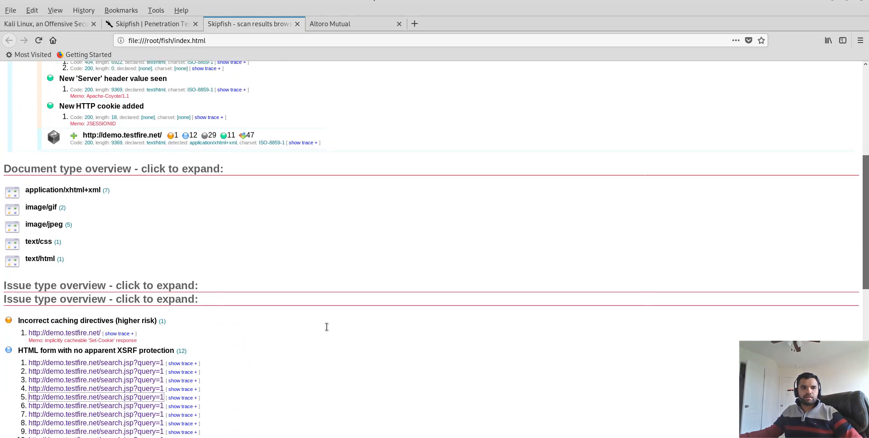
pyautogui.scroll(3)
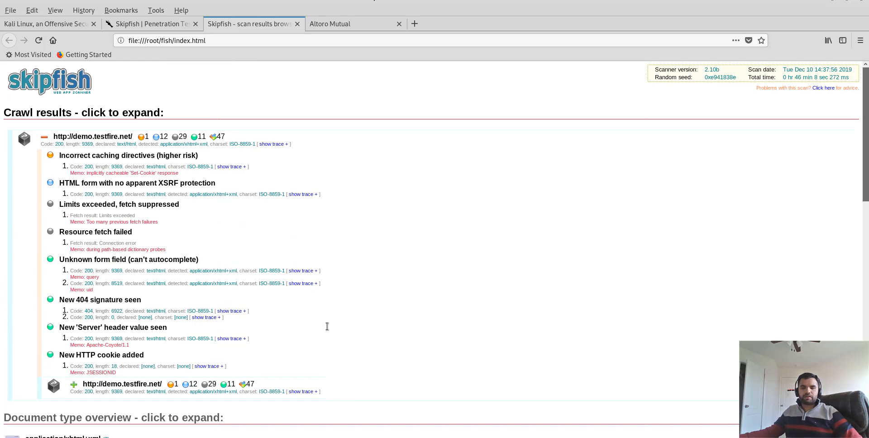
pyautogui.moveTo(306, 151)
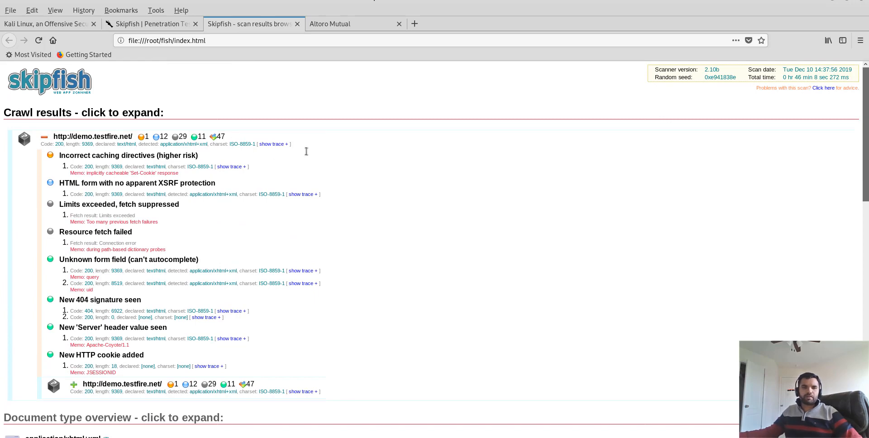